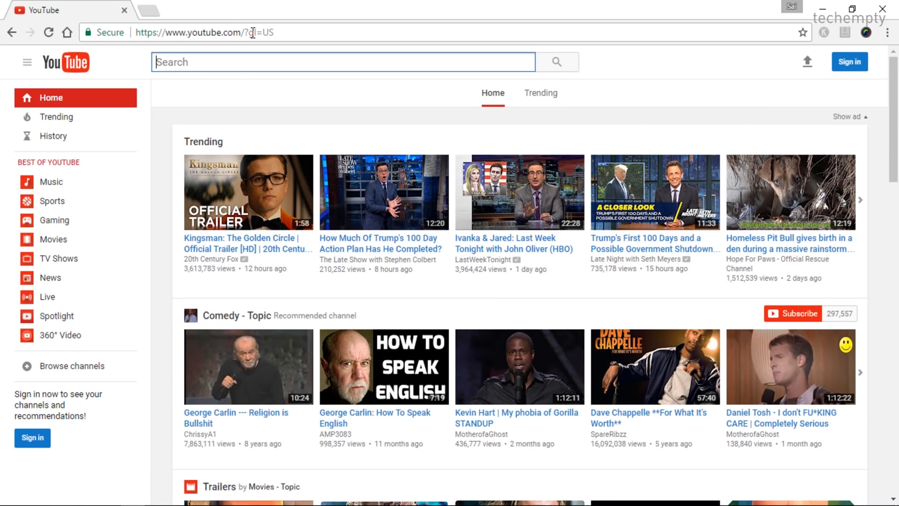
mouse_move(163, 153)
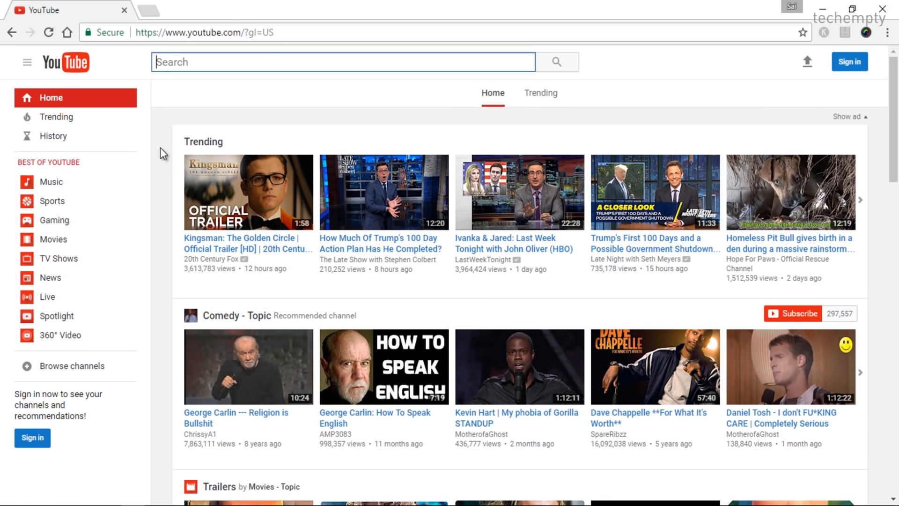
Step: Open Chrome DevTools on the YouTube home page via the right-click Inspect option
right_click(163, 152)
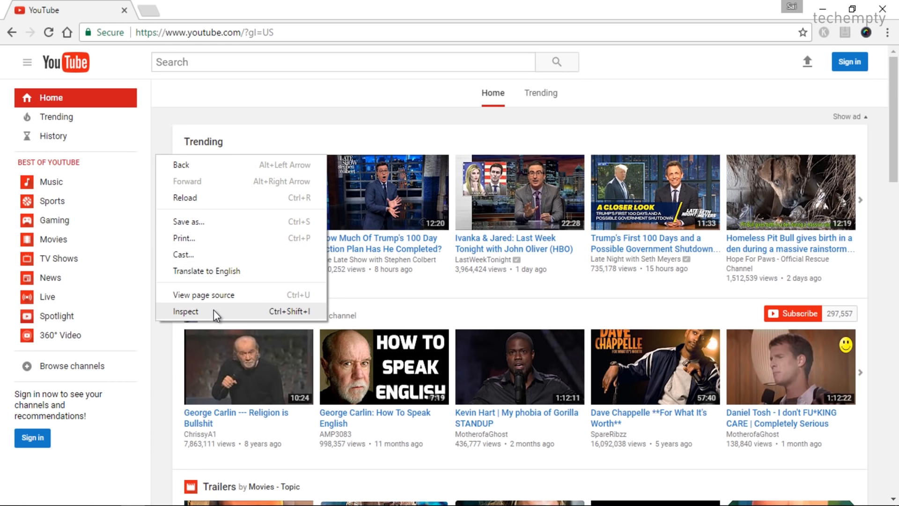
left_click(185, 311)
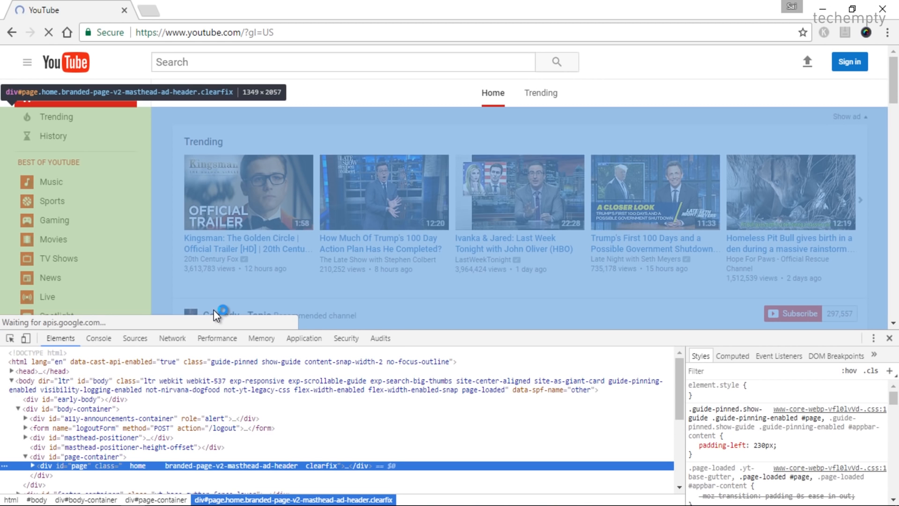
Step: In the Console, enter the cookieDate script setting VISITOR_INFO1_LIVE to expire in one year
left_click(98, 338)
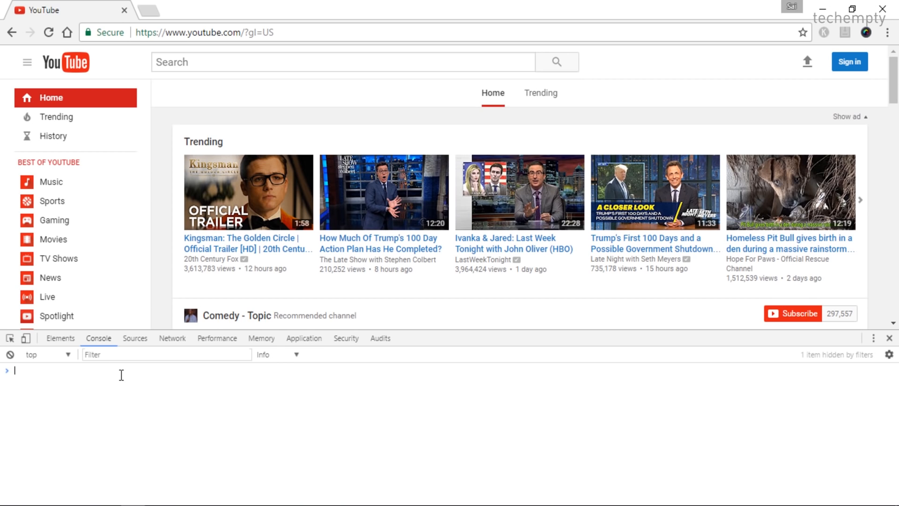
type("var cookieDate = new Date();")
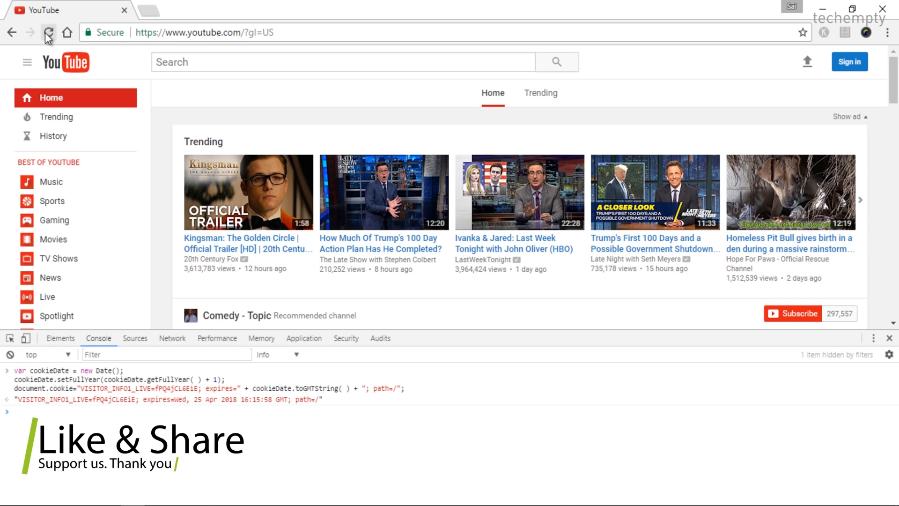
Step: Reload YouTube, close DevTools, and scroll through the new Material home page
left_click(48, 32)
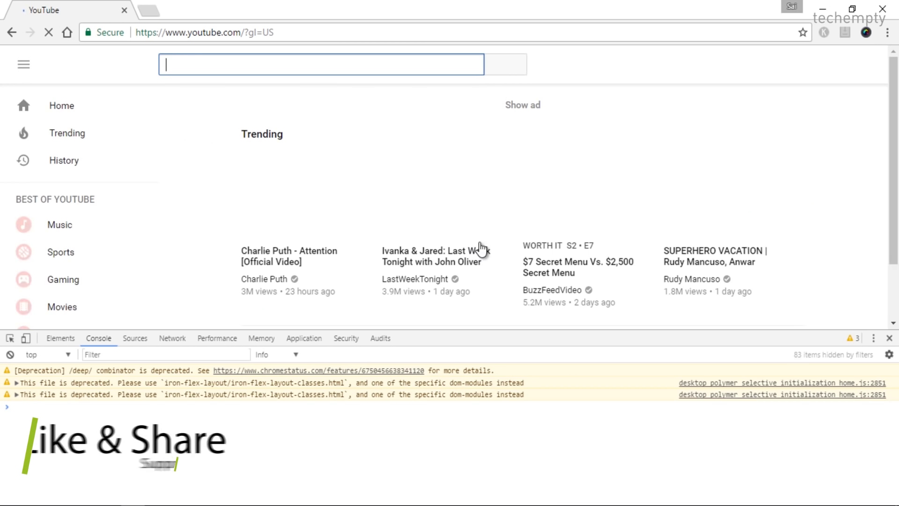
left_click(889, 338)
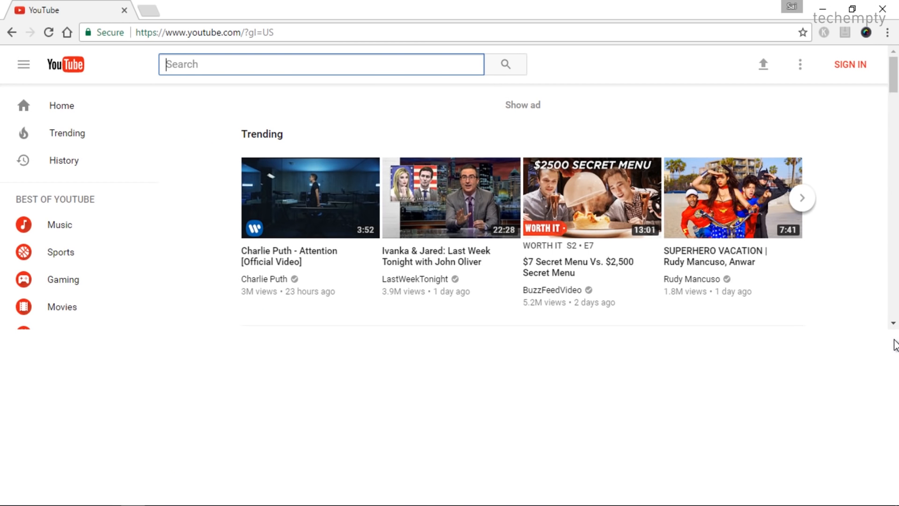
scroll("down", 3)
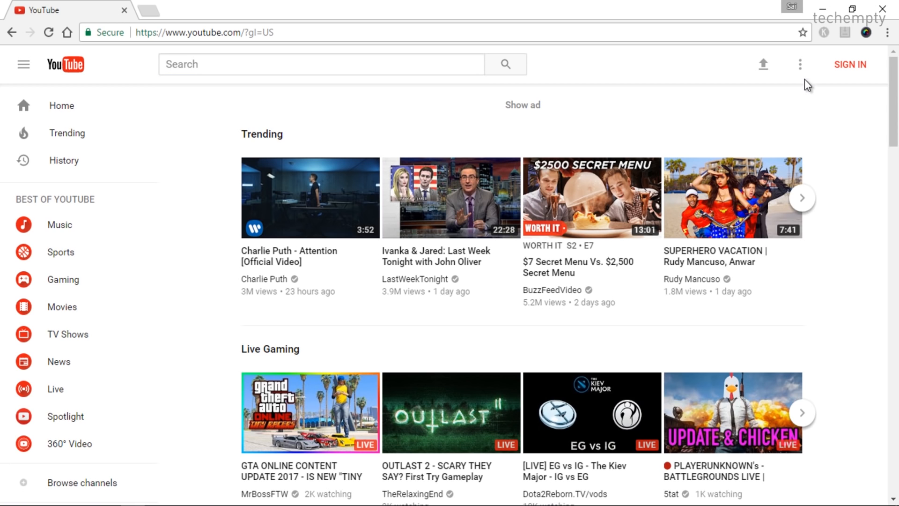
Step: Change the Theme setting in YouTube's three-dot menu from Light to Dark
left_click(800, 64)
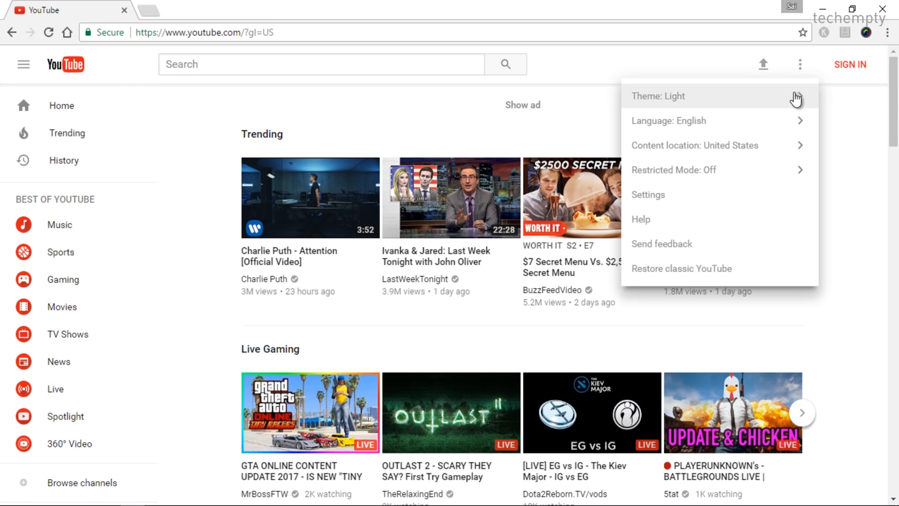
left_click(657, 96)
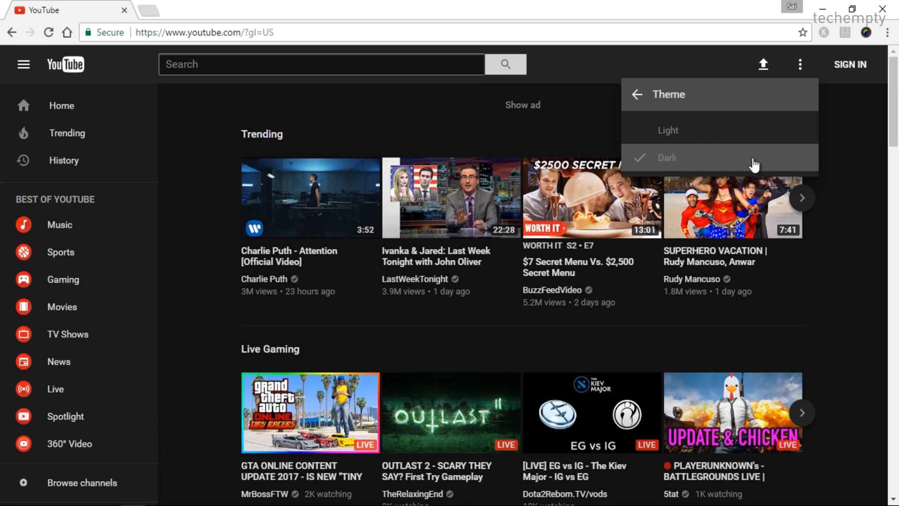
mouse_move(842, 174)
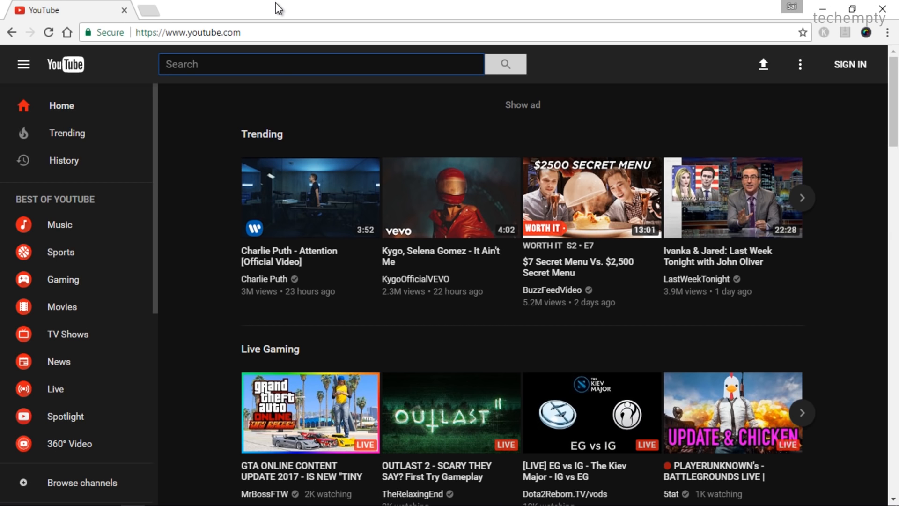
mouse_move(799, 64)
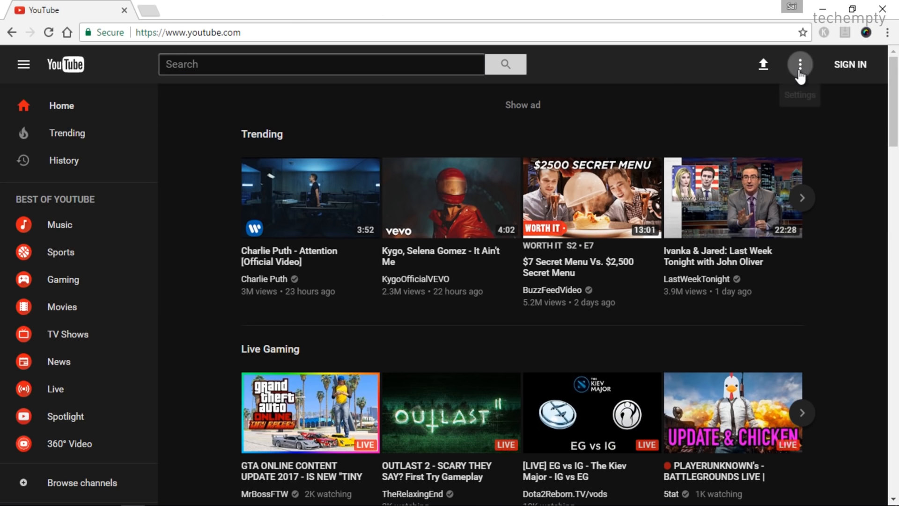
Step: Choose Restore classic YouTube from the three-dot settings menu
left_click(799, 65)
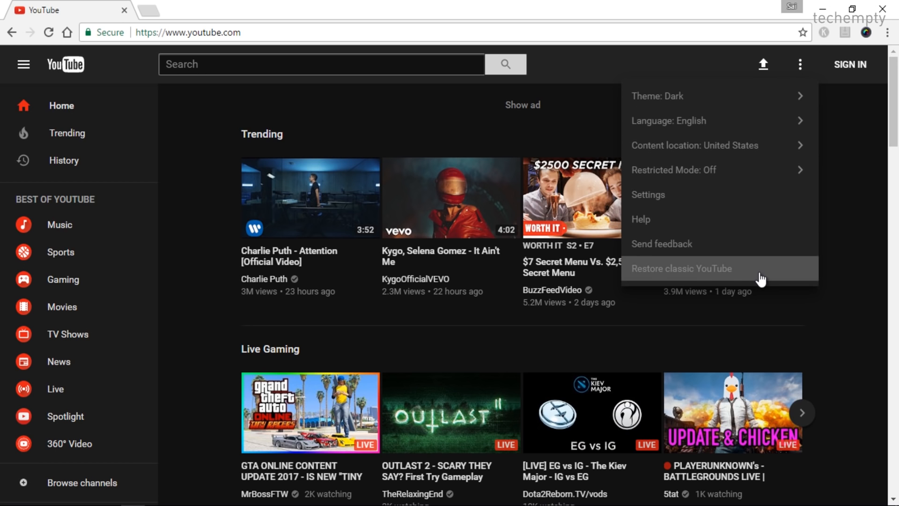
left_click(681, 269)
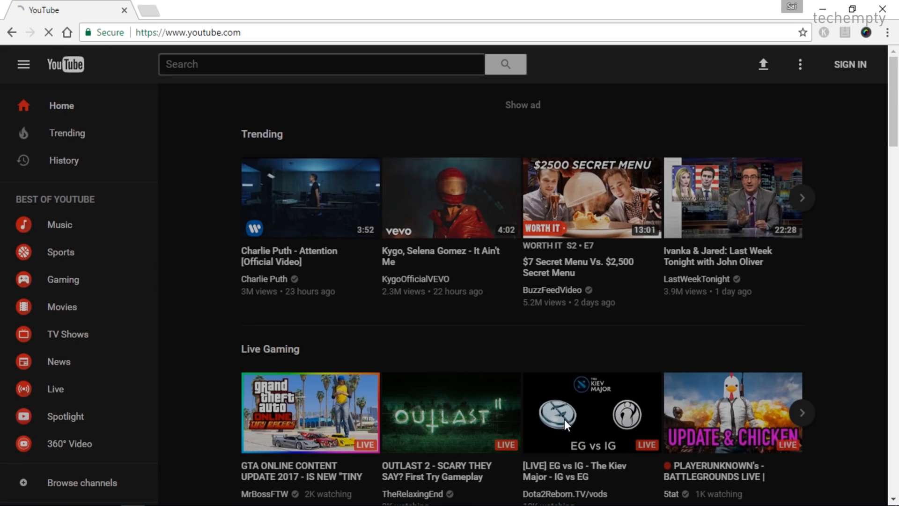